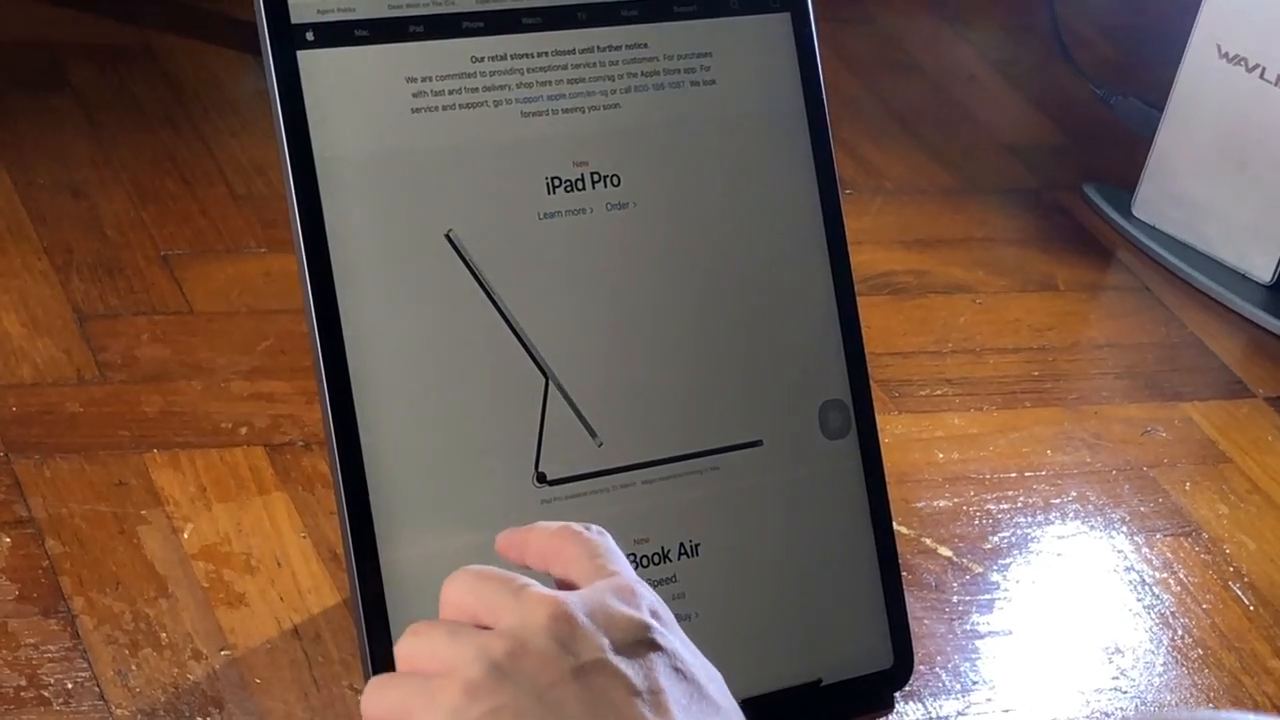
scroll(down, 3)
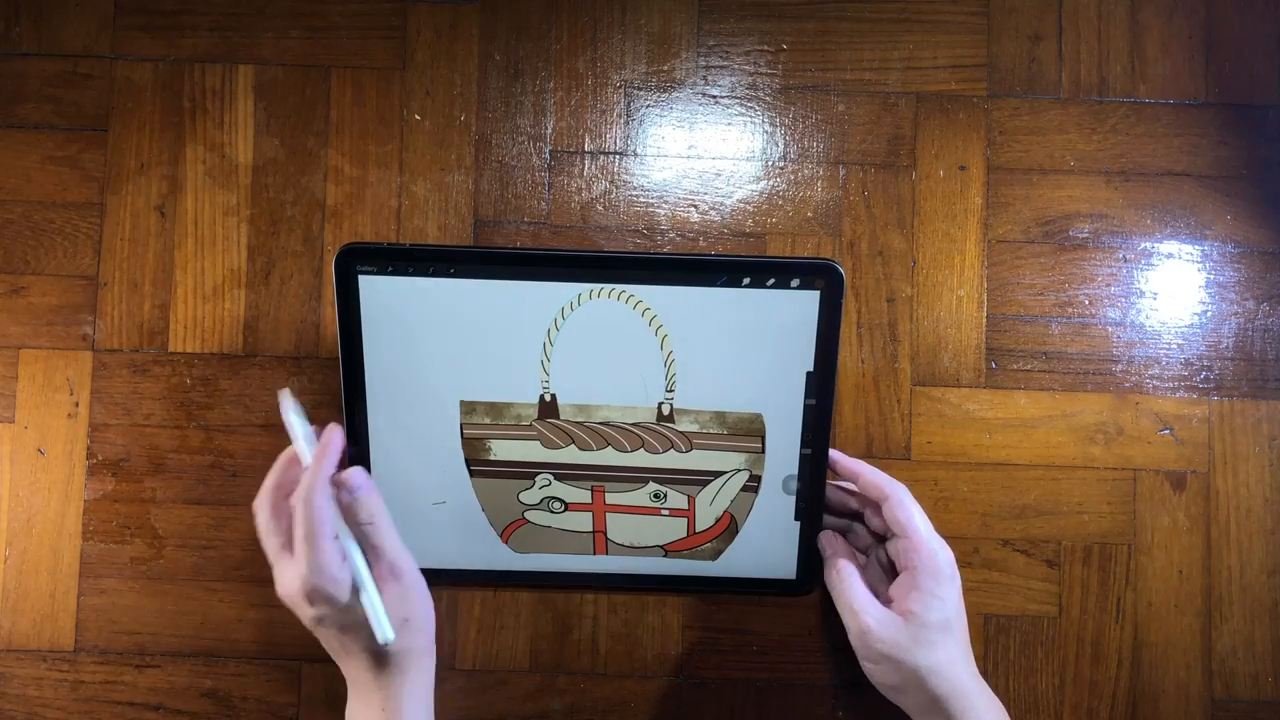
click(754, 276)
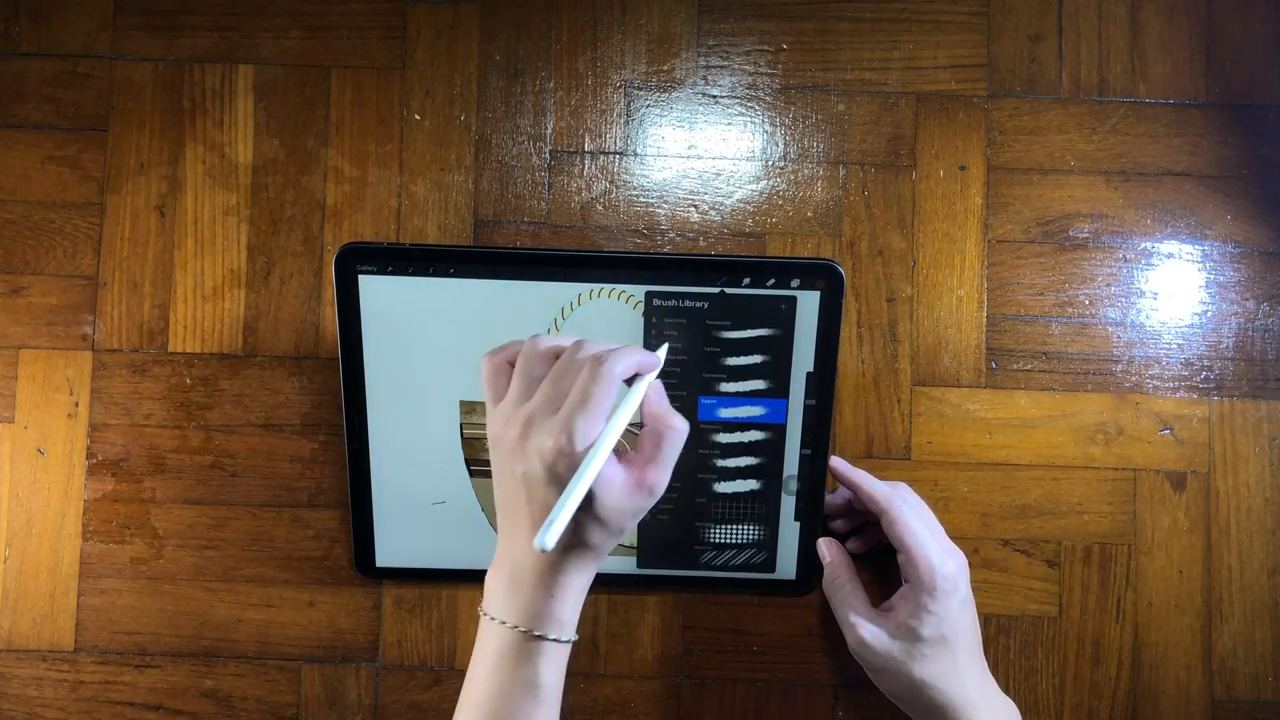